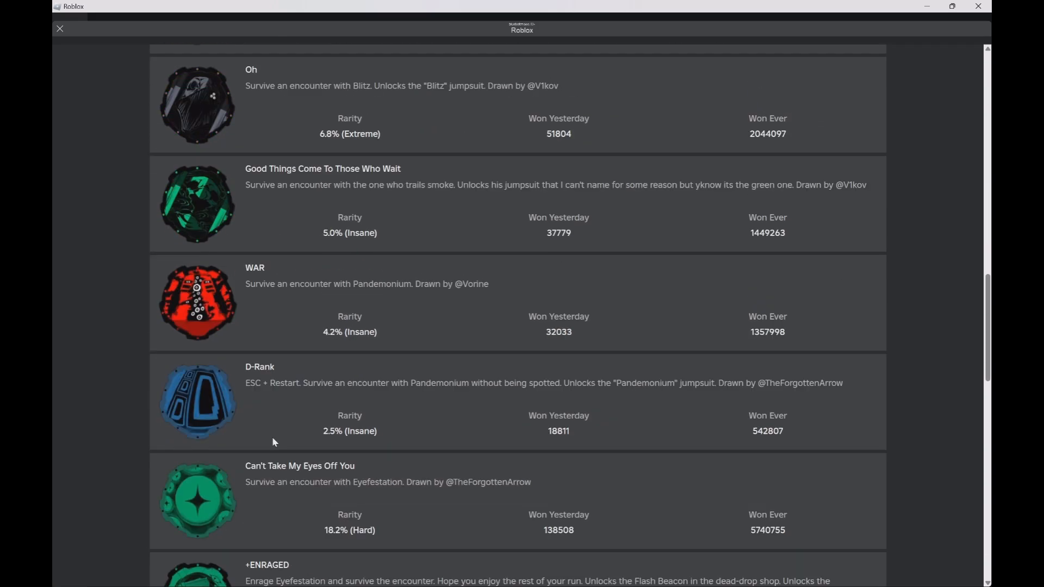
Scroll the Pressure badge list down to its final entry, Lonely No Longer
scroll(down, 3)
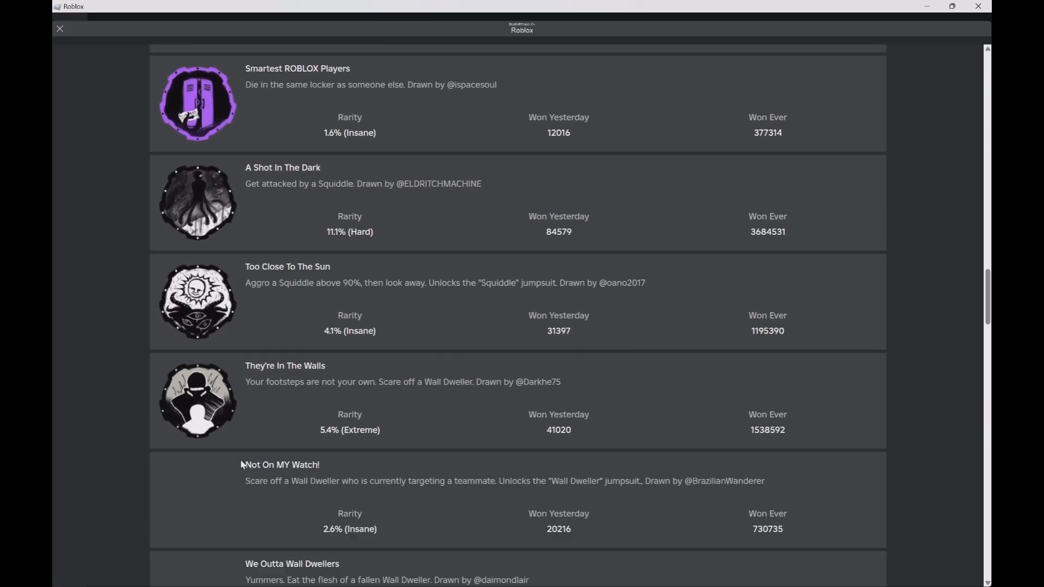
scroll(down, 3)
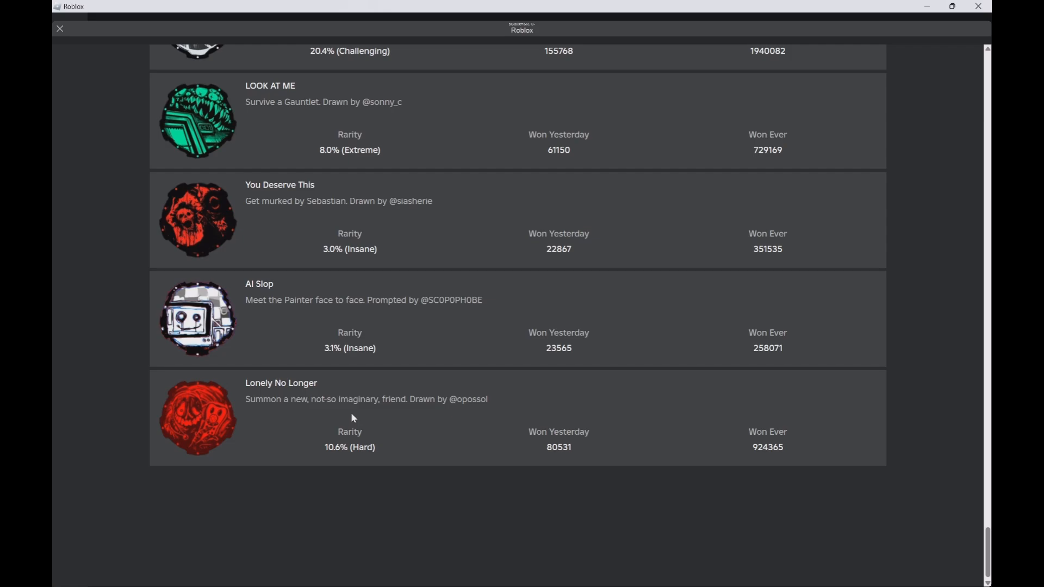
mouse_move(245, 397)
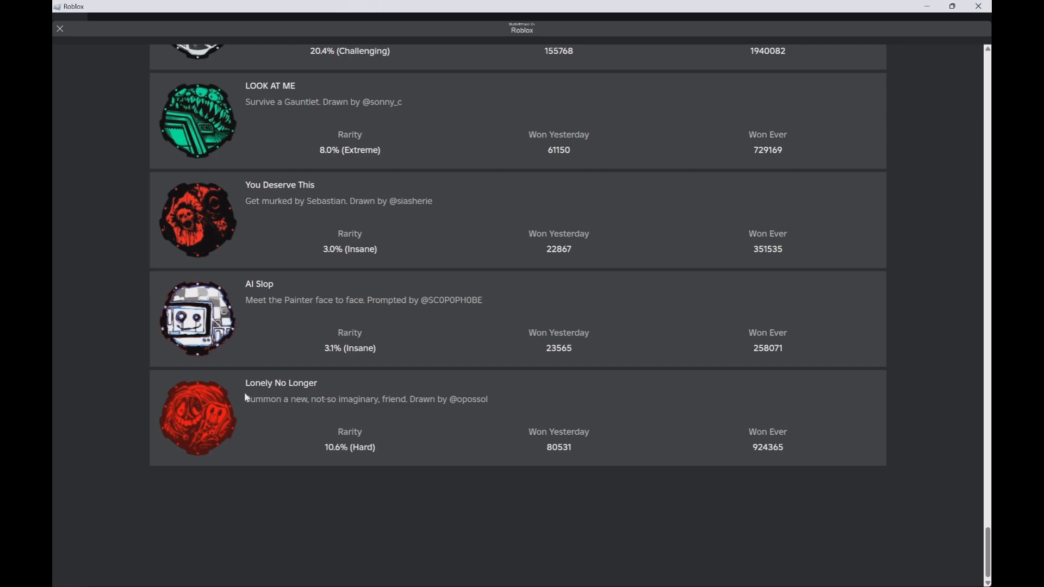
mouse_move(277, 418)
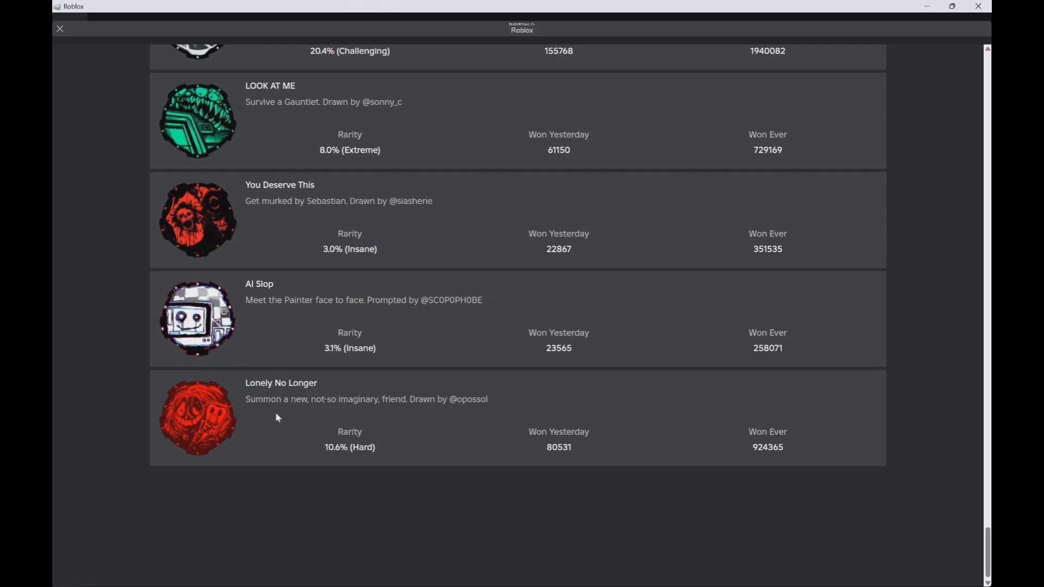
Return to the Pressure game page and scroll down to the Badges section's See More
click(58, 28)
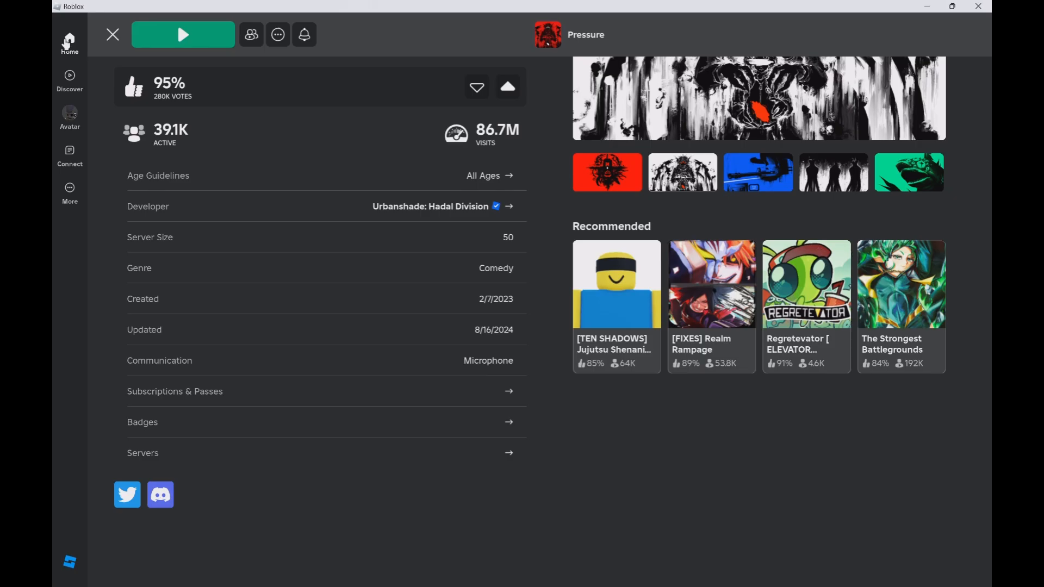
mouse_move(168, 336)
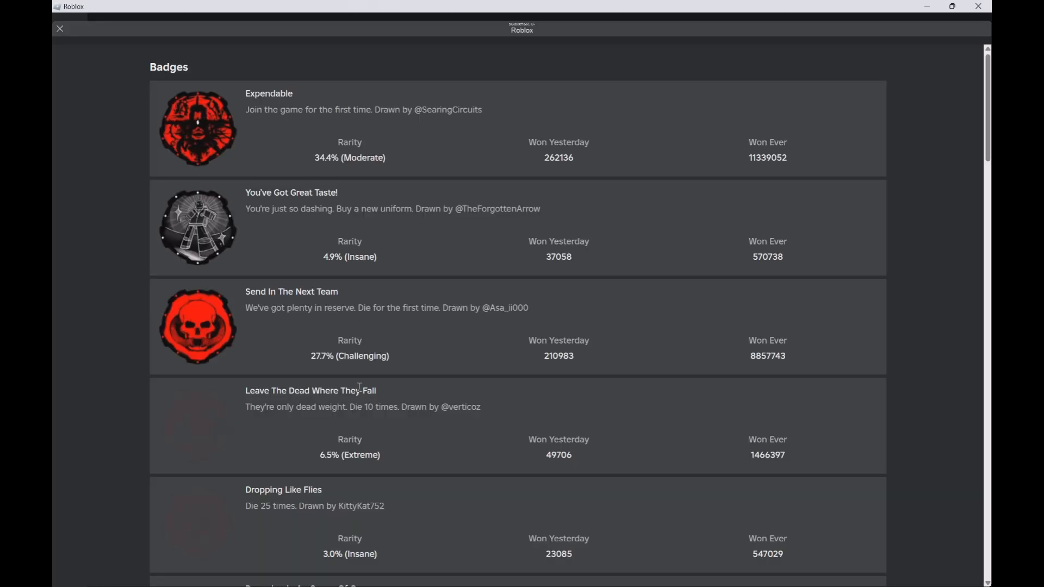
scroll(down, 3)
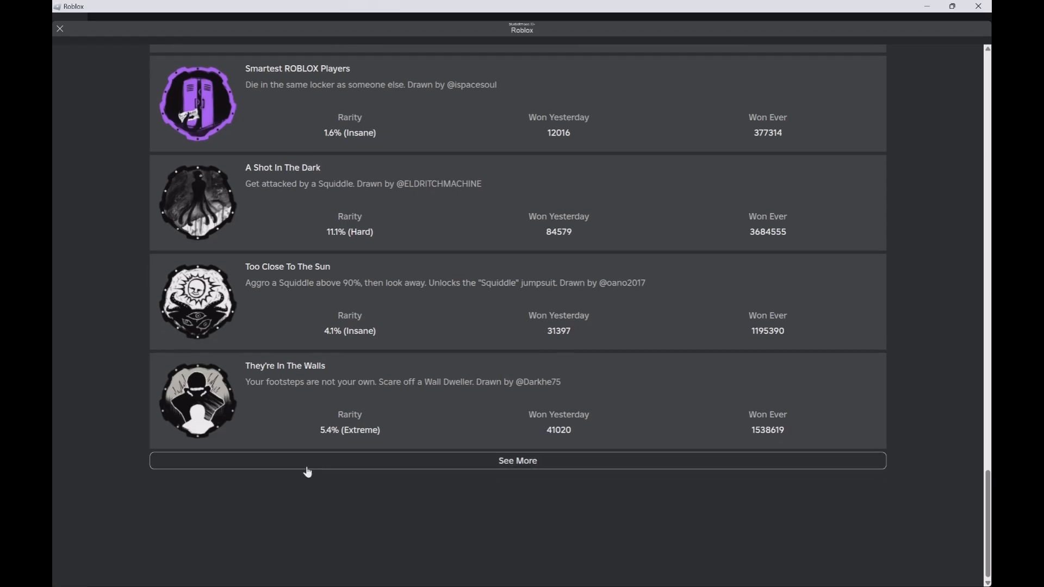
scroll(down, 3)
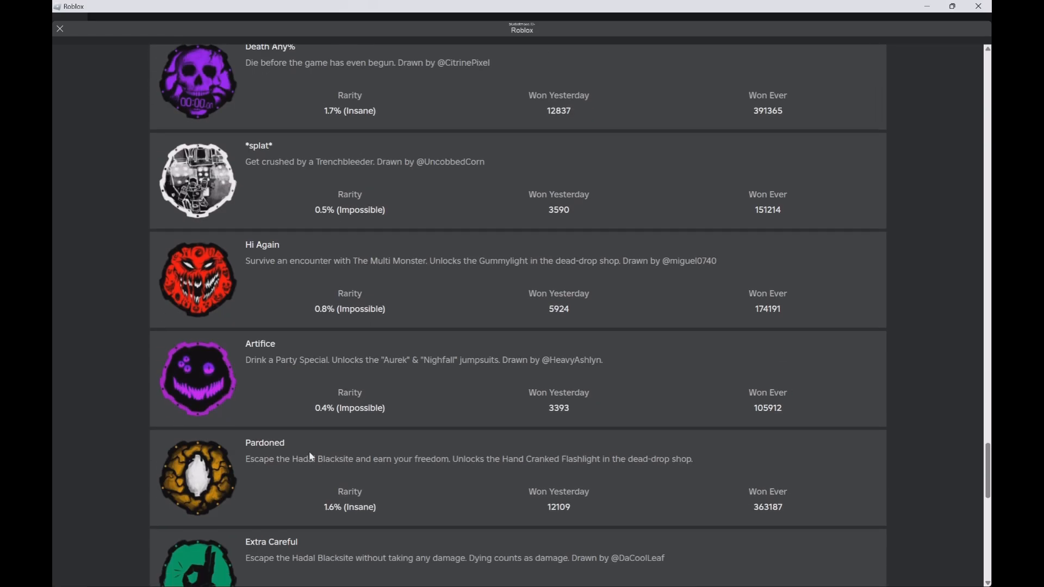
scroll(down, 3)
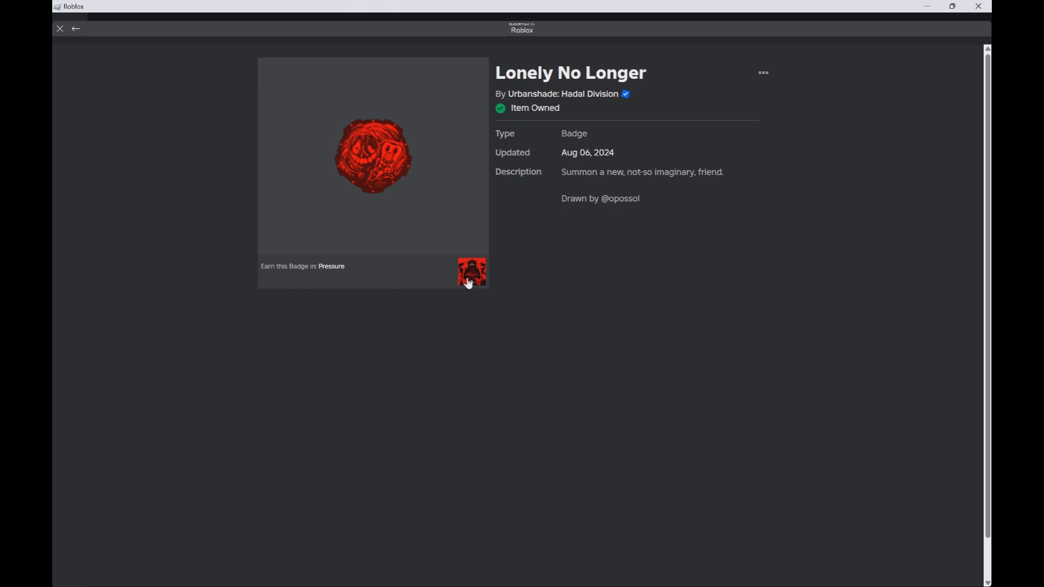
mouse_move(420, 170)
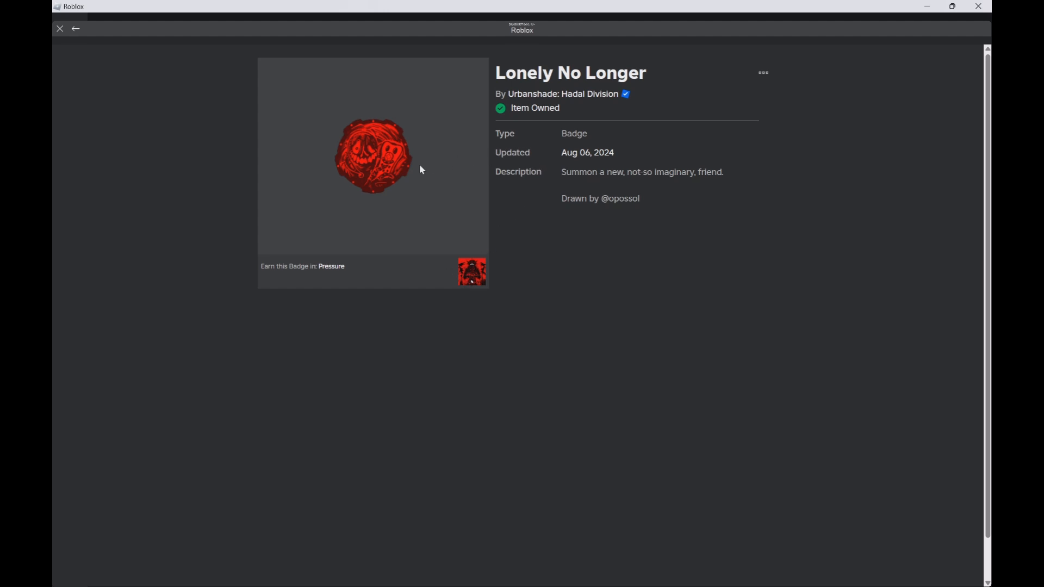
mouse_move(664, 185)
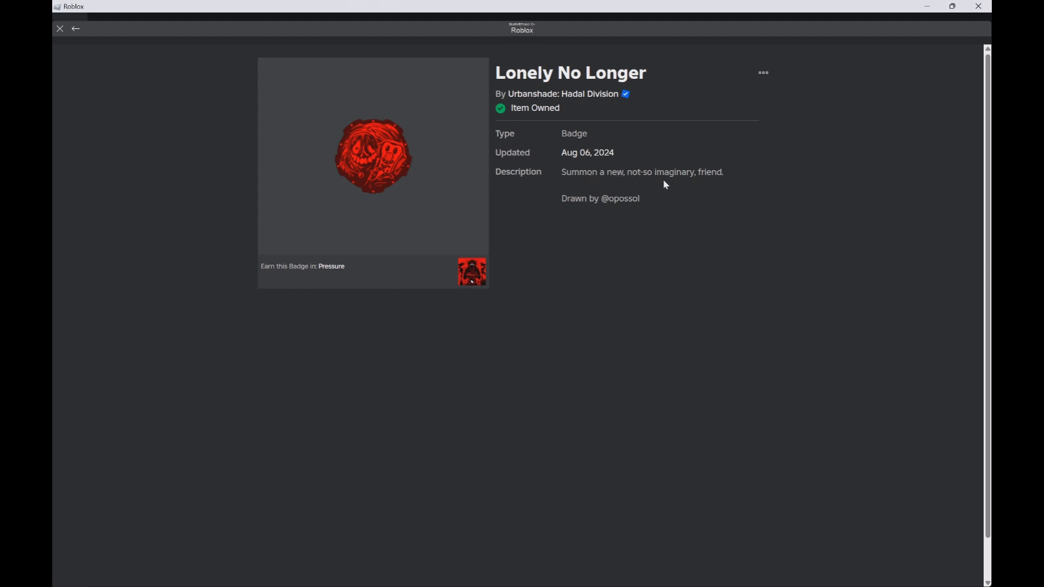
mouse_move(359, 177)
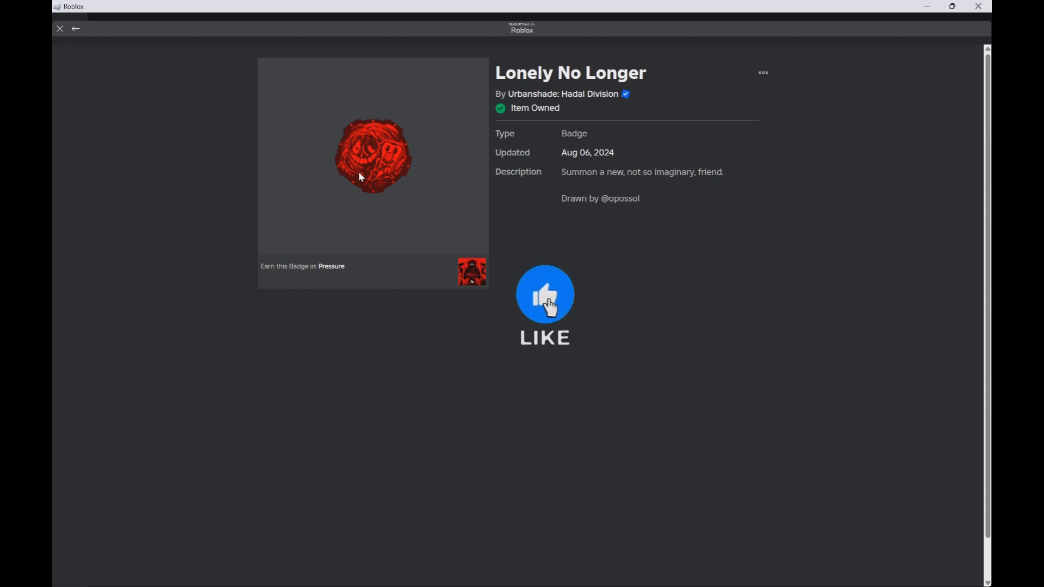
Show the Lonely No Longer badge's own page with description and owned status
click(545, 295)
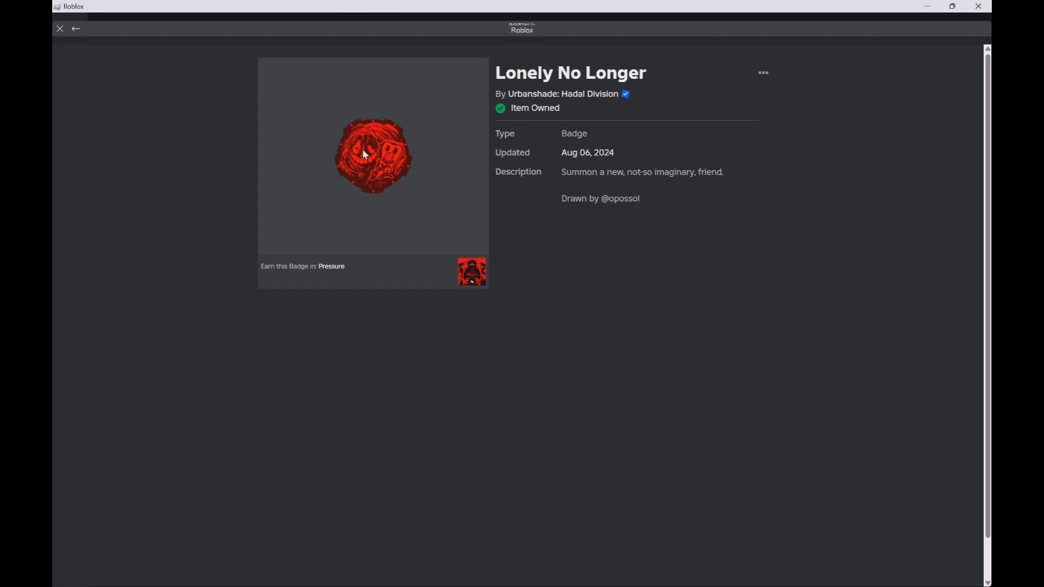
mouse_move(59, 28)
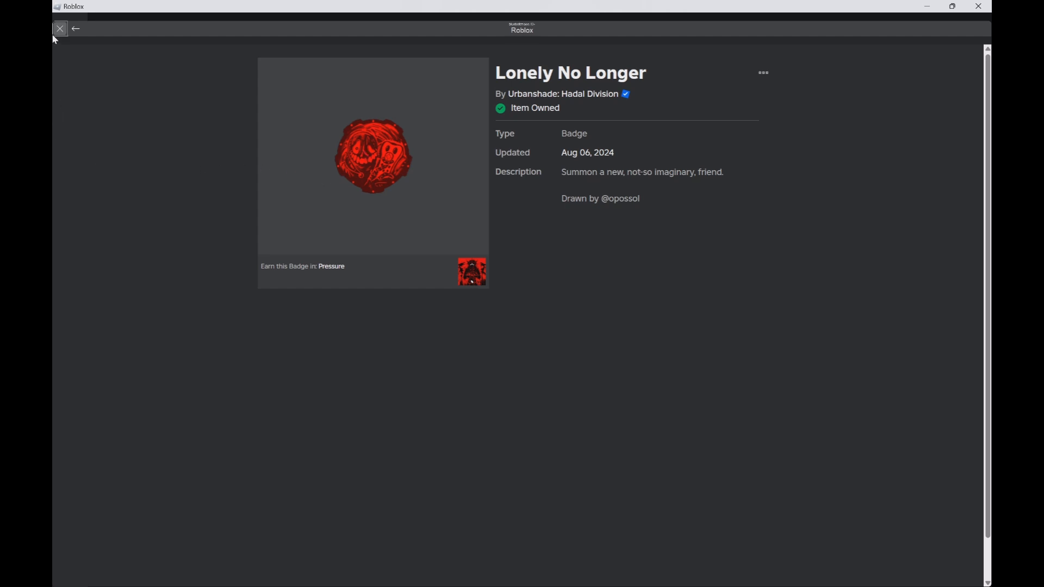
Leave the badge page and browse the Pressure game page's description and details
click(59, 28)
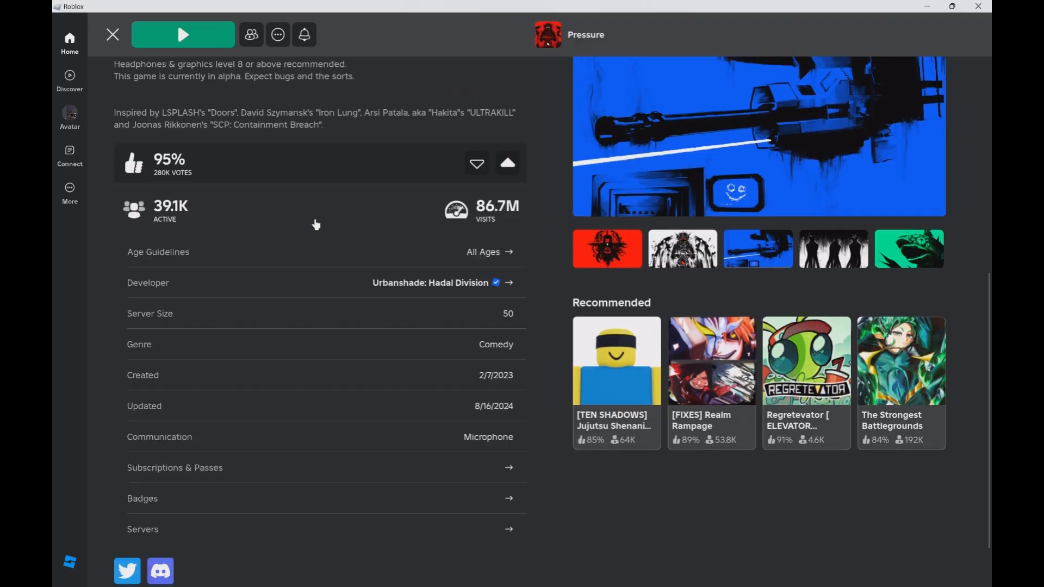
scroll(down, 3)
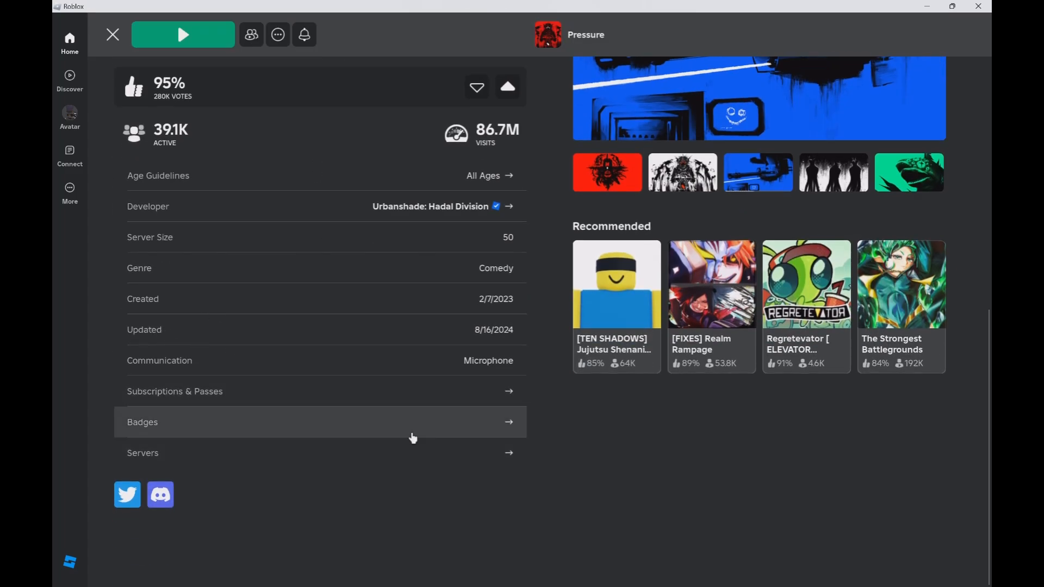
mouse_move(530, 426)
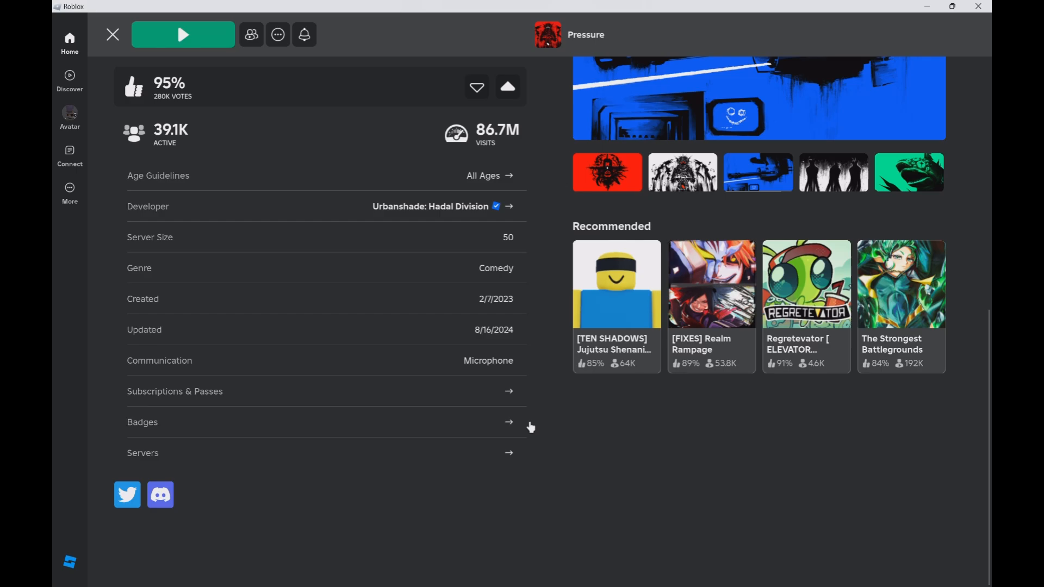
scroll(up, 3)
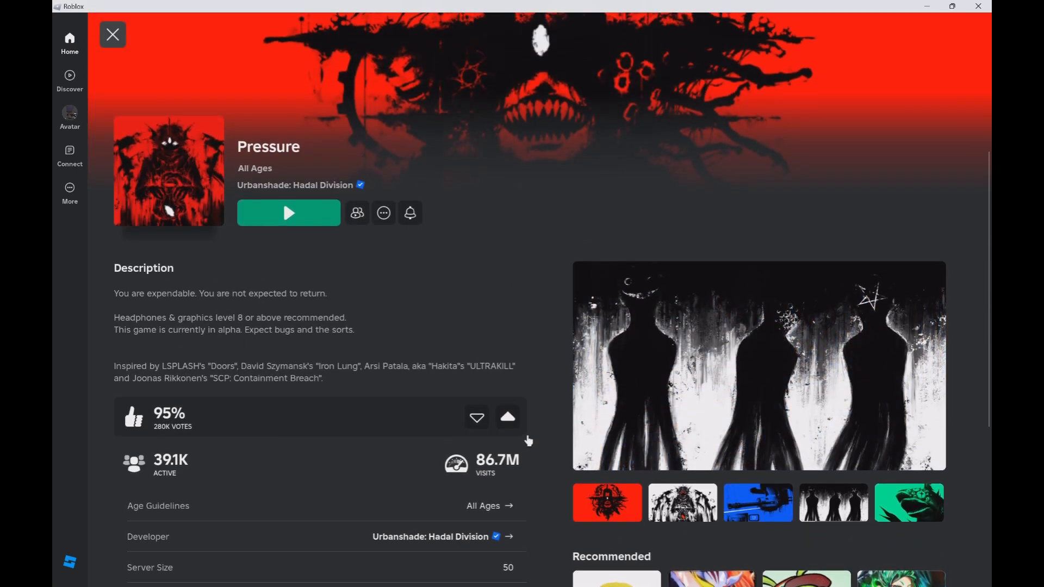
scroll(down, 3)
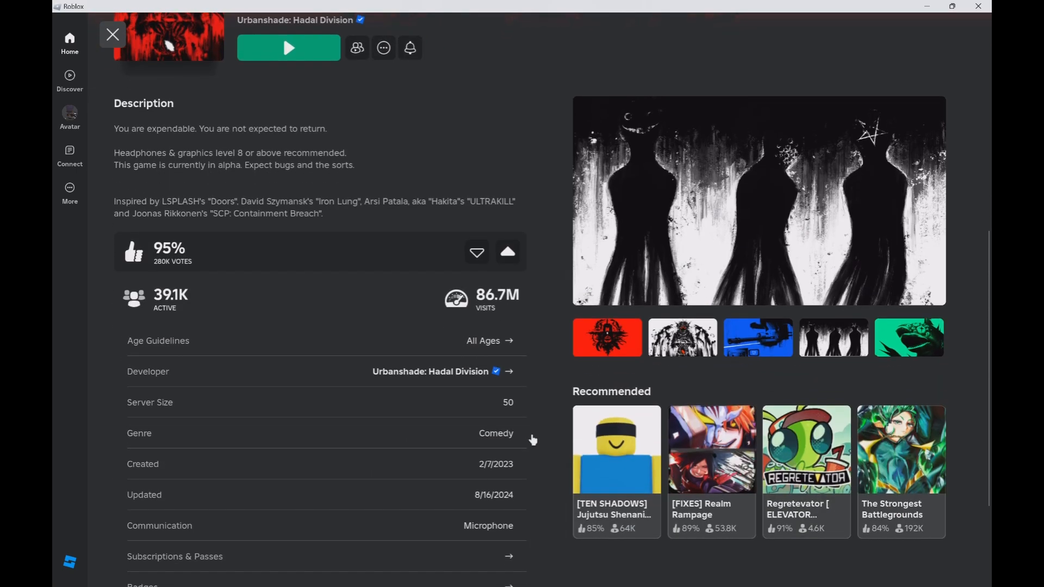